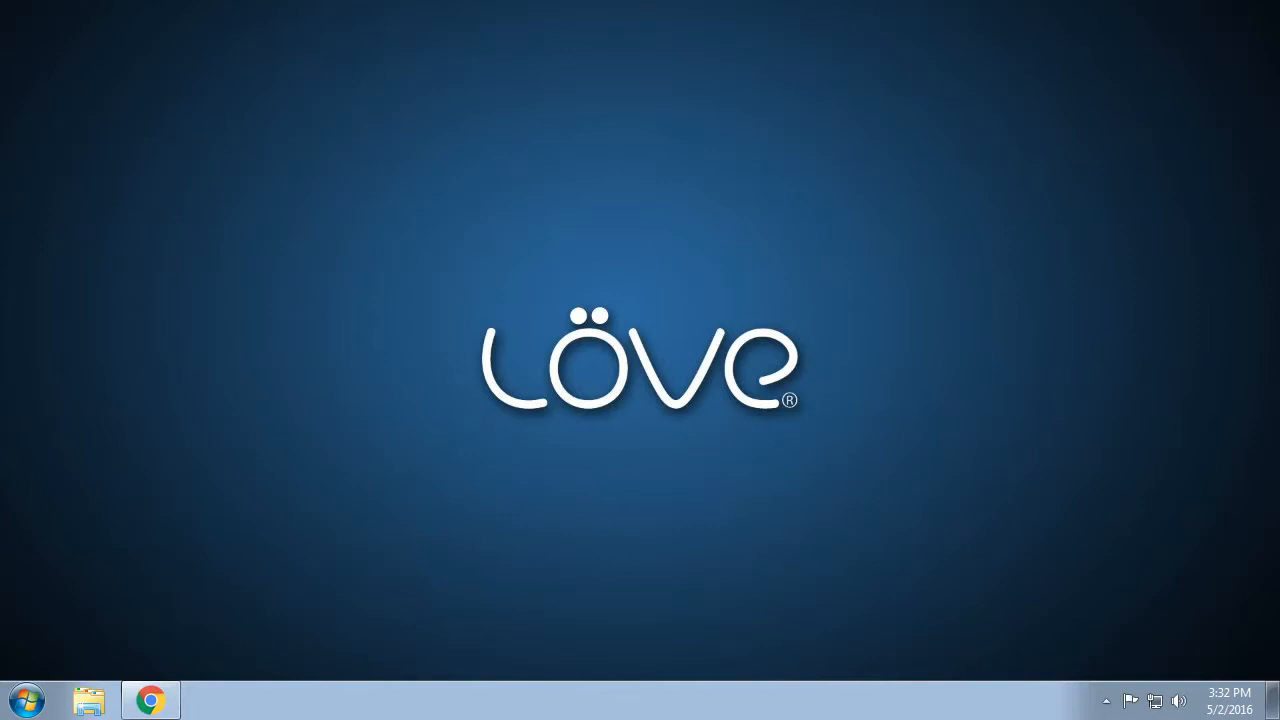
Bring Chrome forward on the love2d.org home page listing LÖVE 0.10.0 downloads.
{"action": "left_click", "coordinate": [150, 698]}
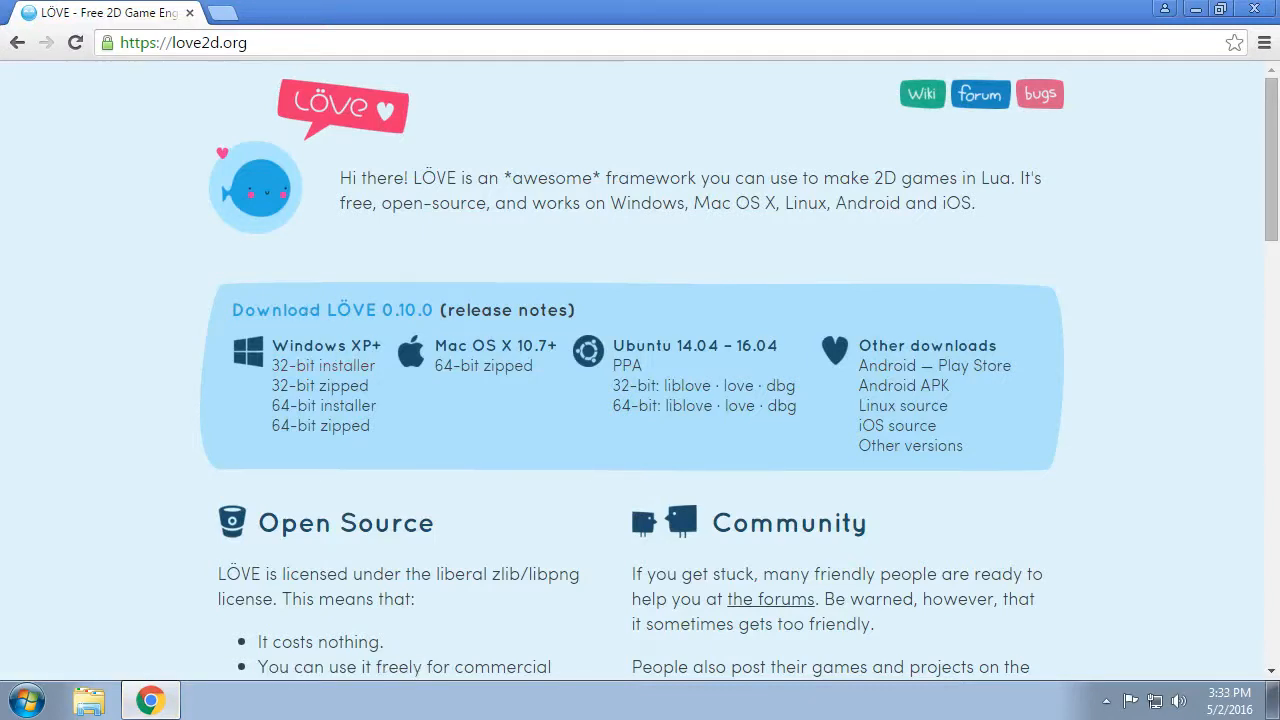
{"action": "mouse_move", "coordinate": [322, 364]}
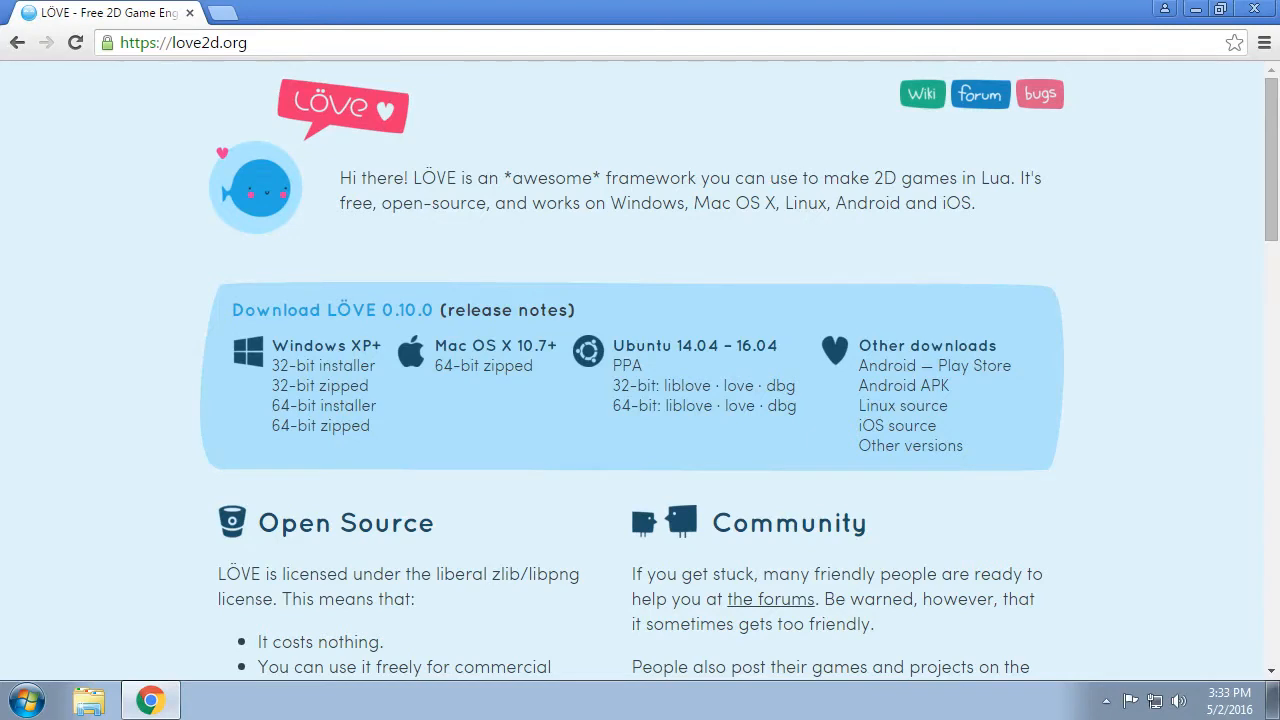
{"action": "mouse_move", "coordinate": [320, 364]}
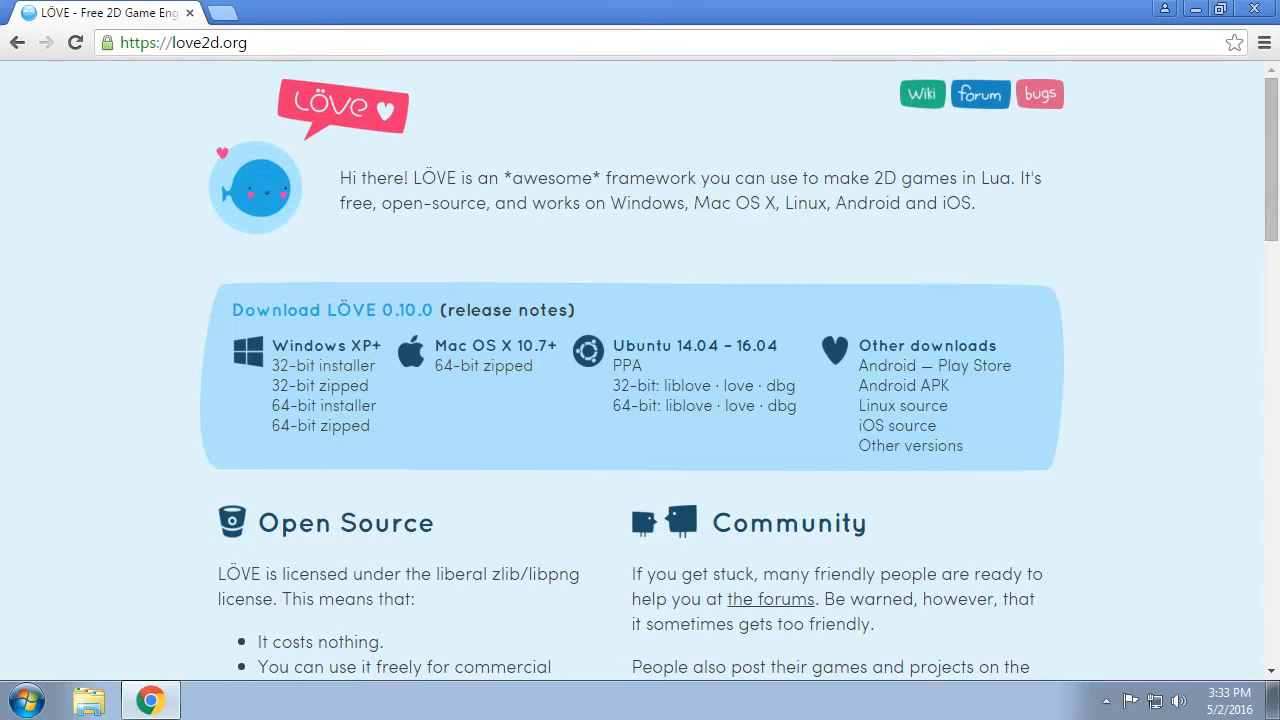
{"action": "mouse_move", "coordinate": [530, 310]}
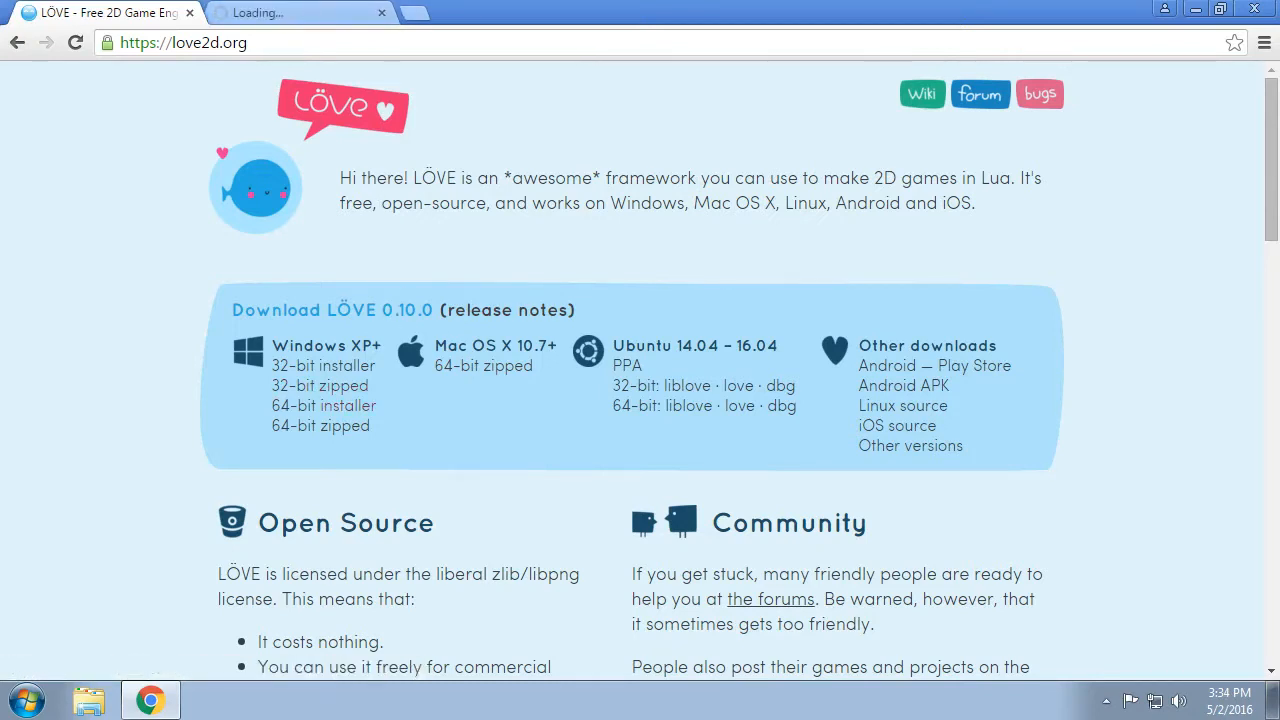
Download love-0.10.0-win64.exe from the Windows section and start running it.
{"action": "left_click", "coordinate": [320, 404]}
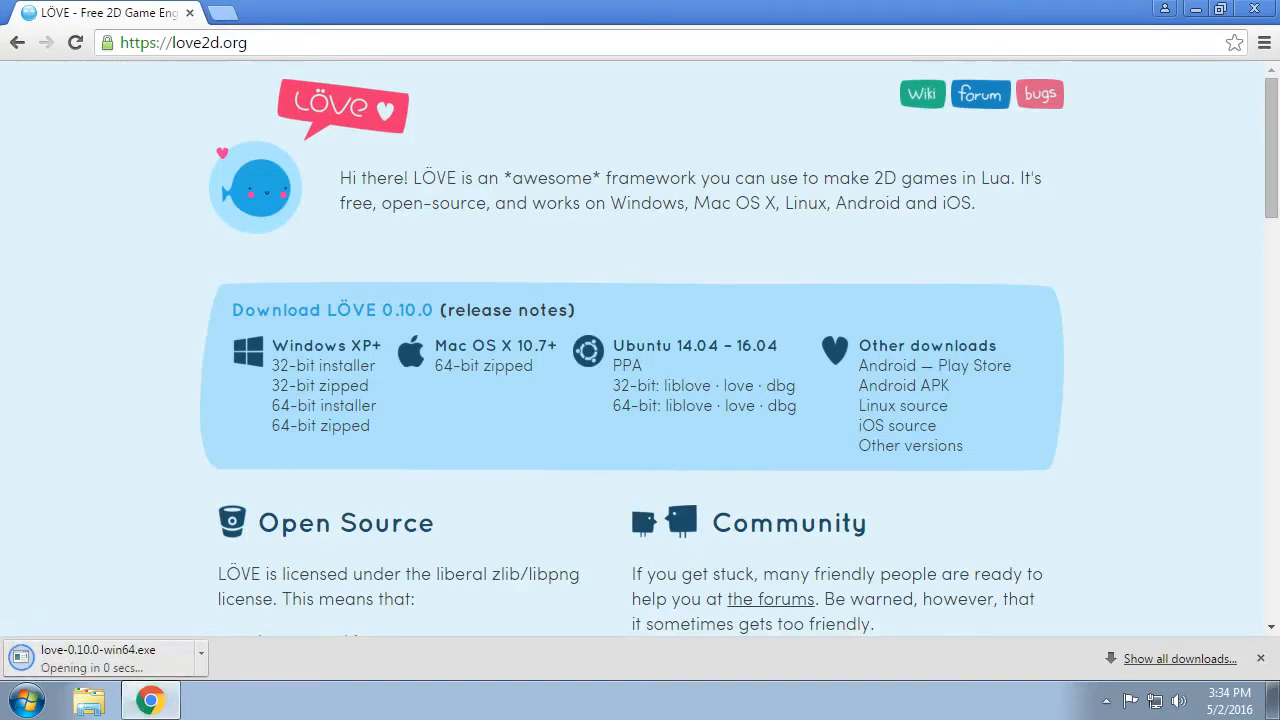
{"action": "left_click", "coordinate": [96, 650]}
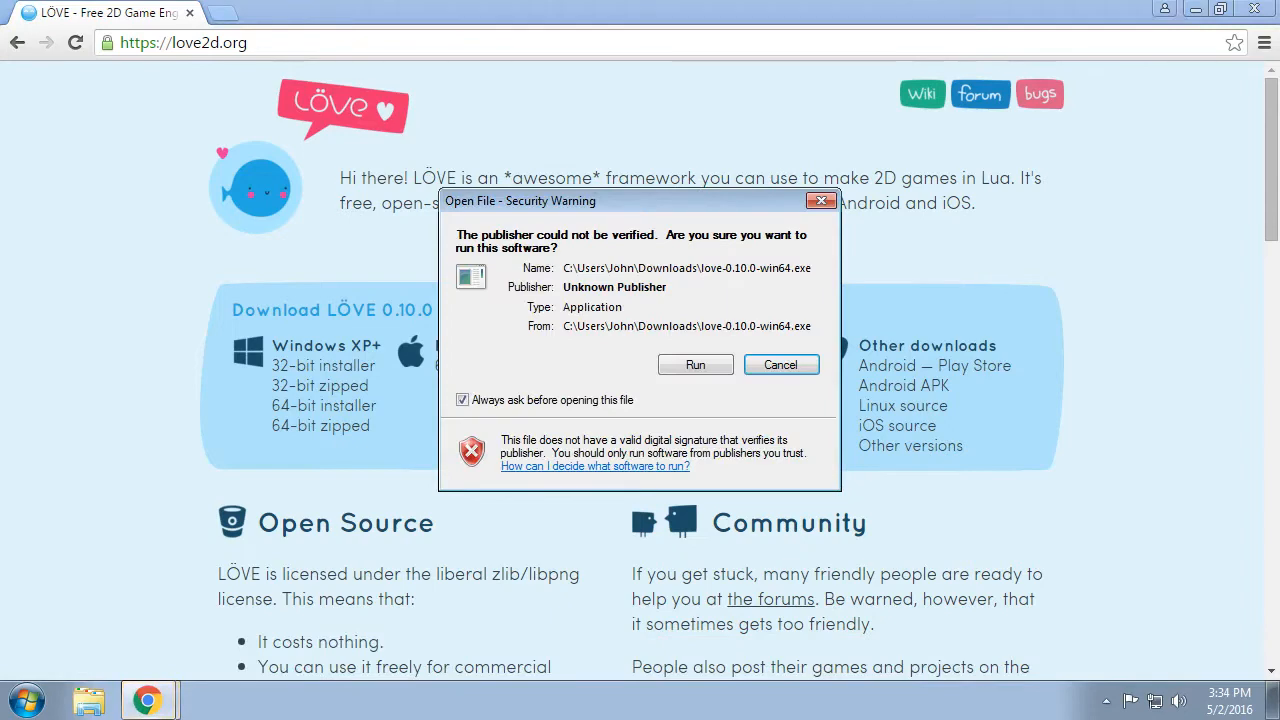
Run the unverified installer and install LÖVE with the default folder and Start menu settings.
{"action": "left_click", "coordinate": [696, 364]}
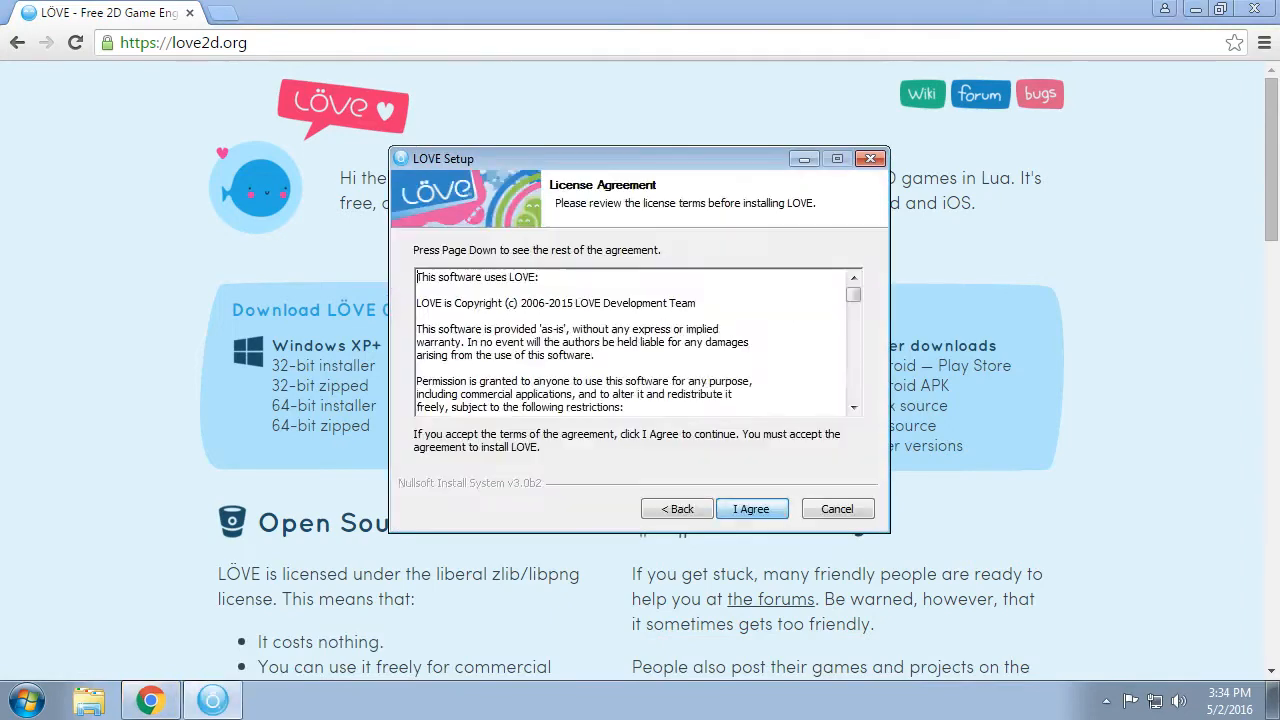
{"action": "left_click", "coordinate": [752, 510]}
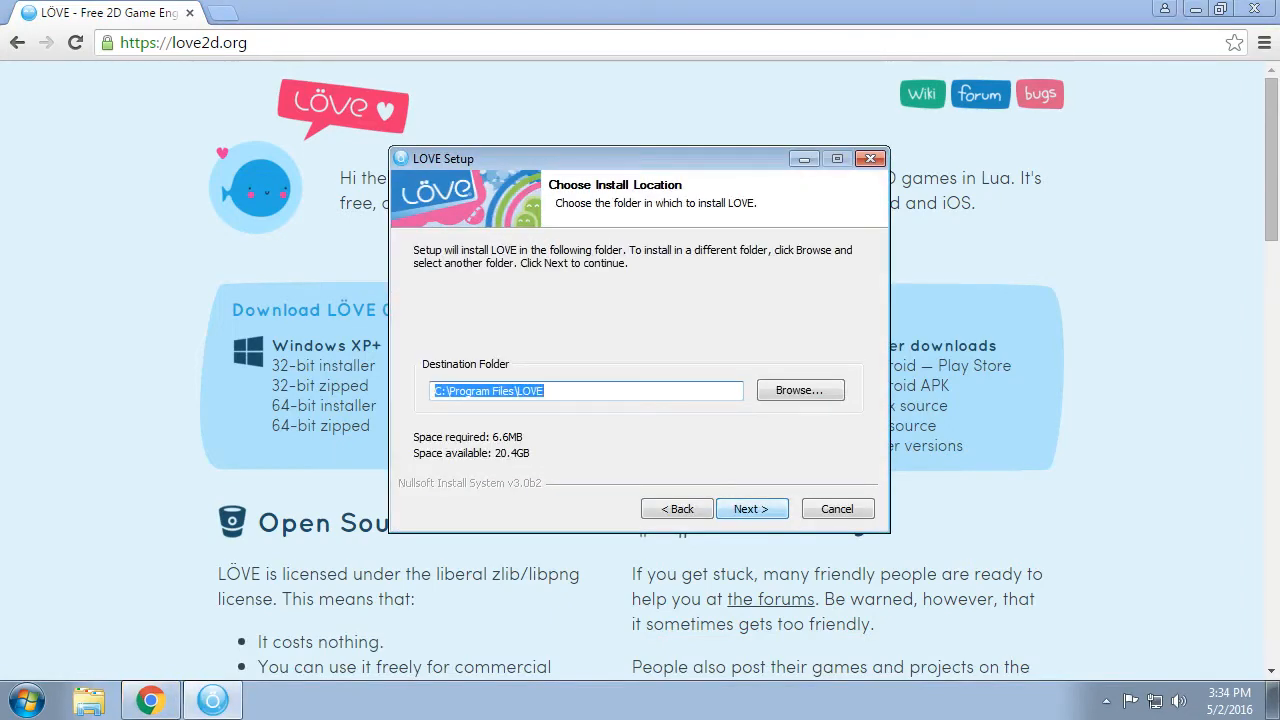
{"action": "left_click", "coordinate": [752, 510]}
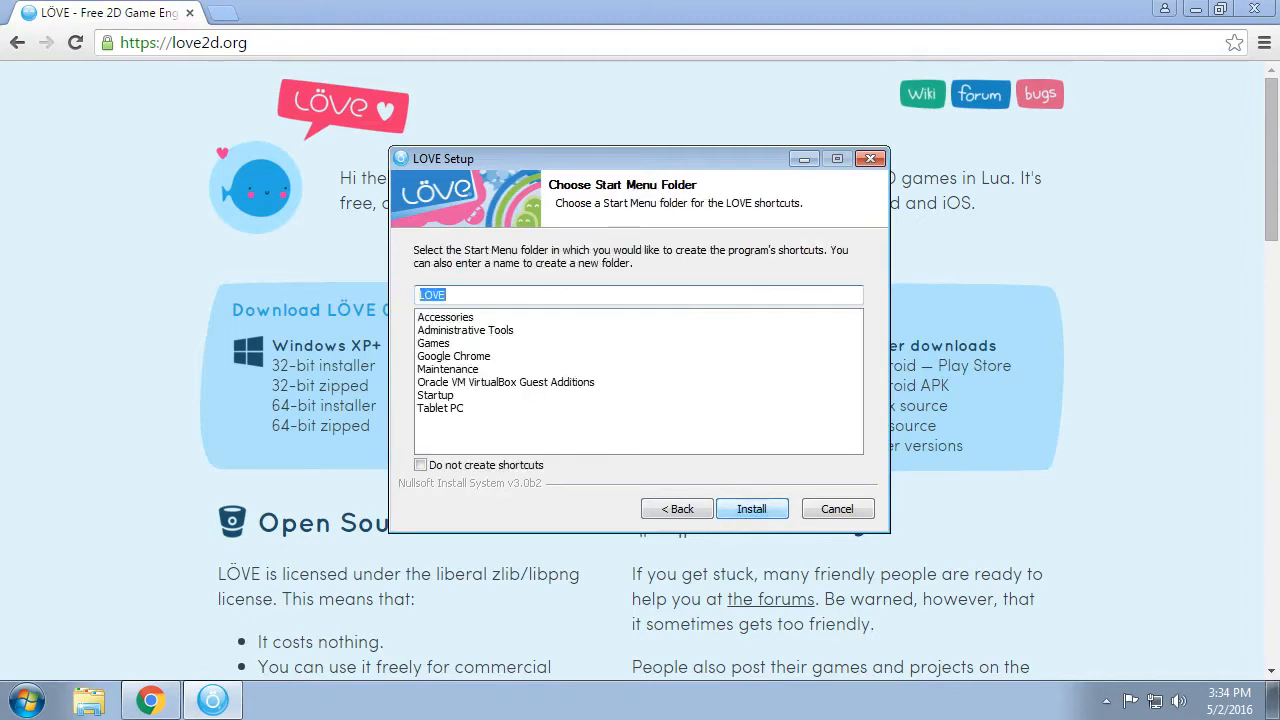
{"action": "left_click", "coordinate": [752, 508]}
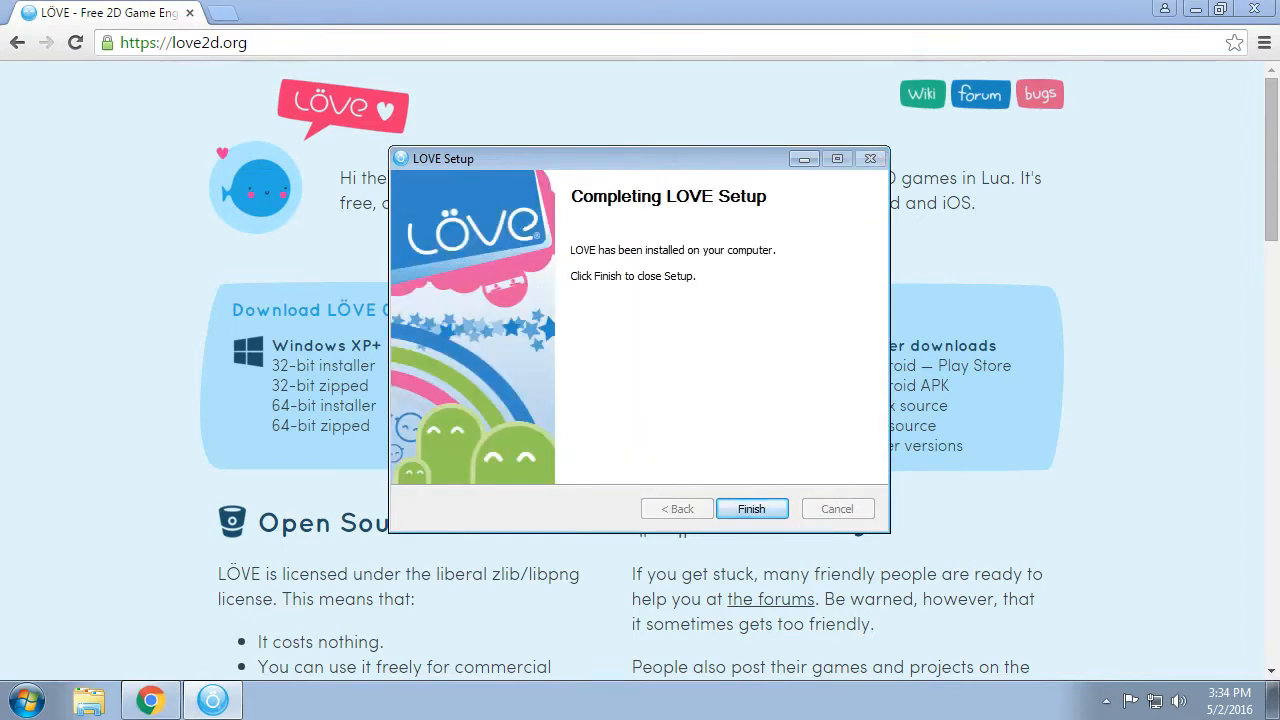
{"action": "left_click", "coordinate": [752, 508]}
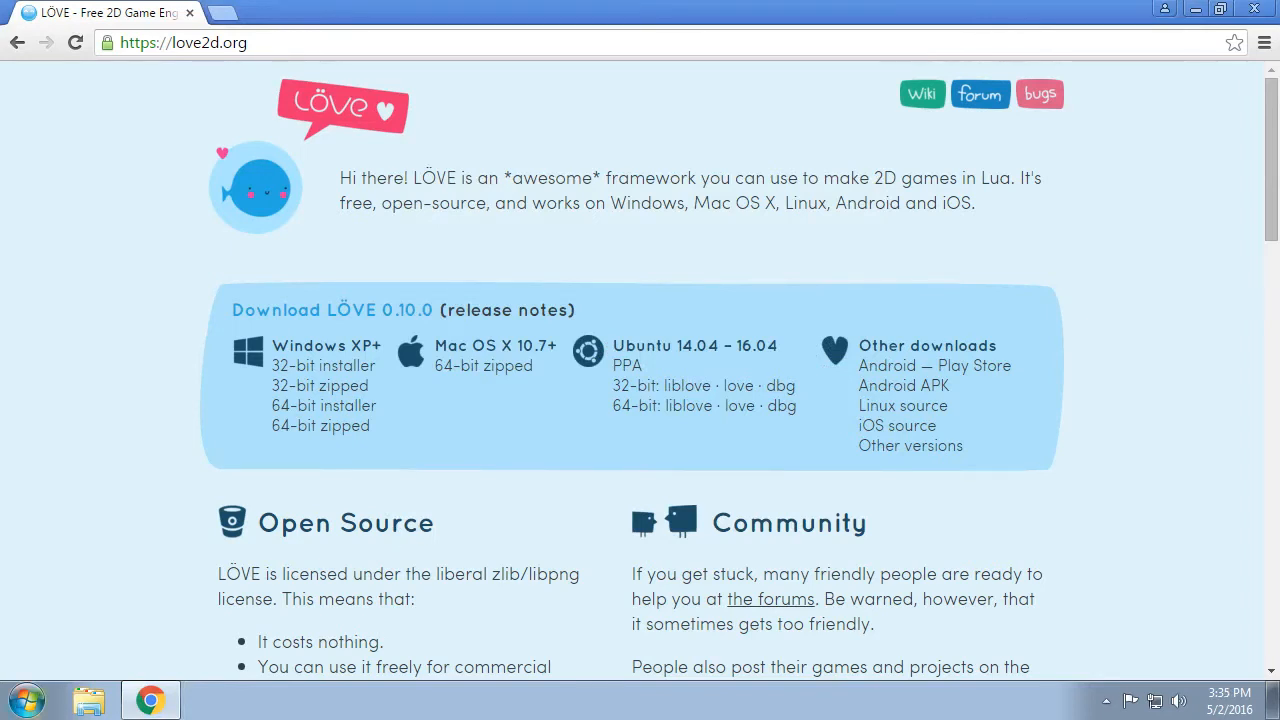
Launch LÖVE from the Start menu and dismiss the 'Unable to create window' OpenGL error.
{"action": "left_click", "coordinate": [24, 696]}
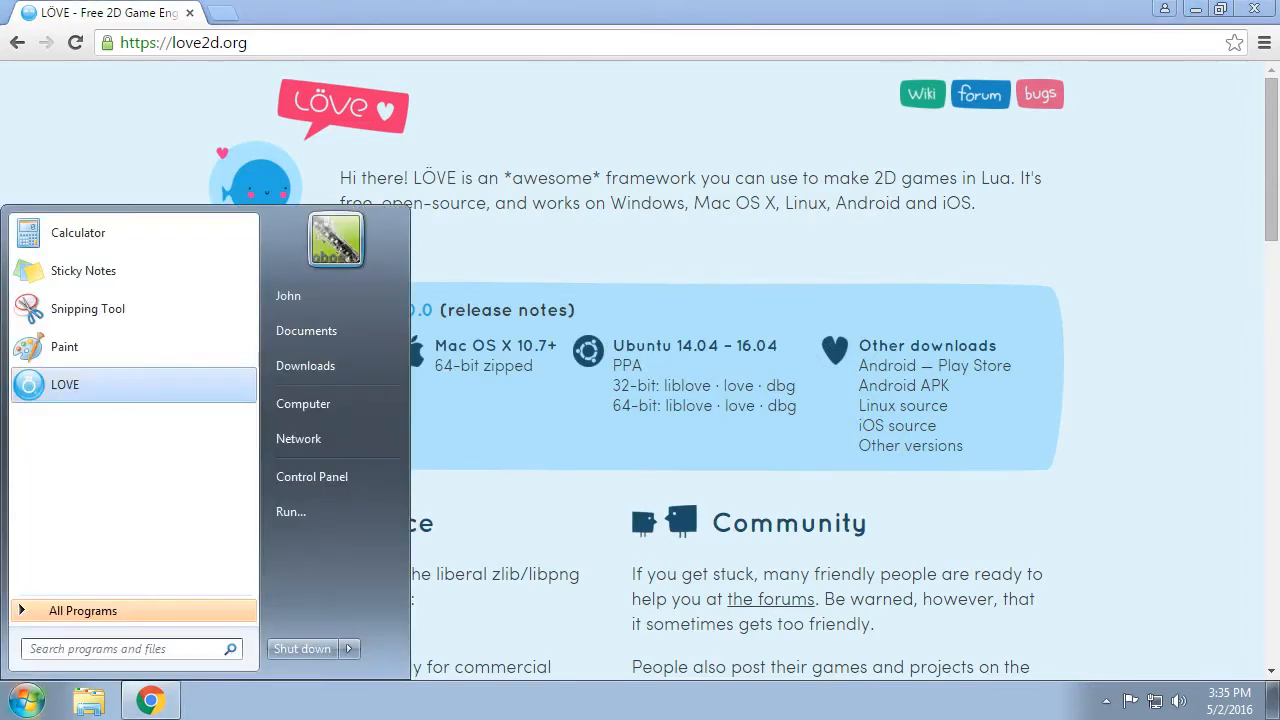
{"action": "left_click", "coordinate": [64, 384]}
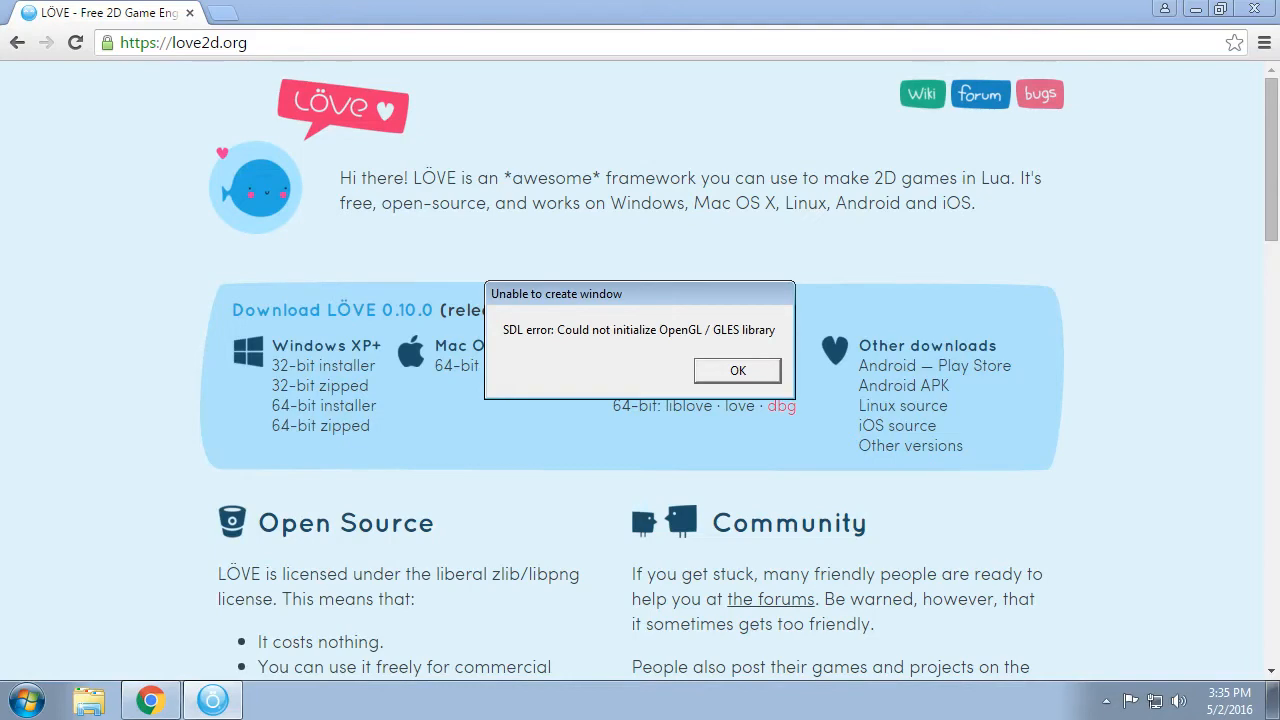
{"action": "left_click", "coordinate": [736, 370]}
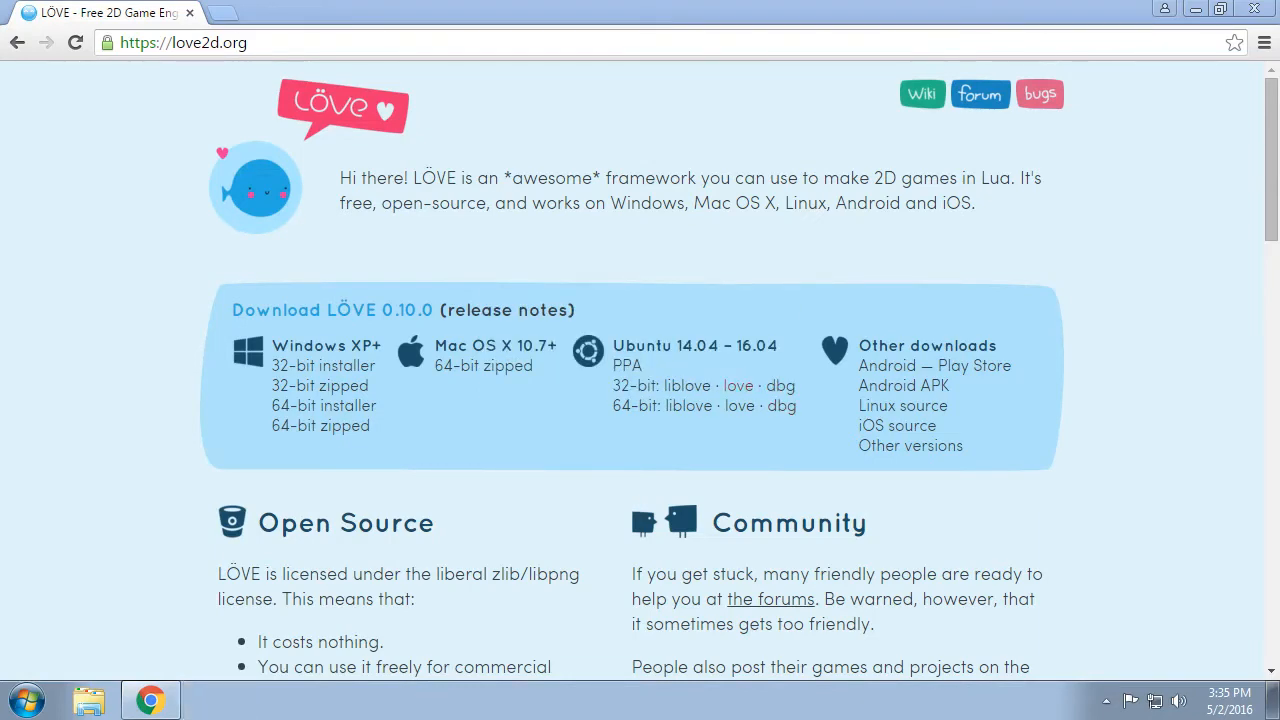